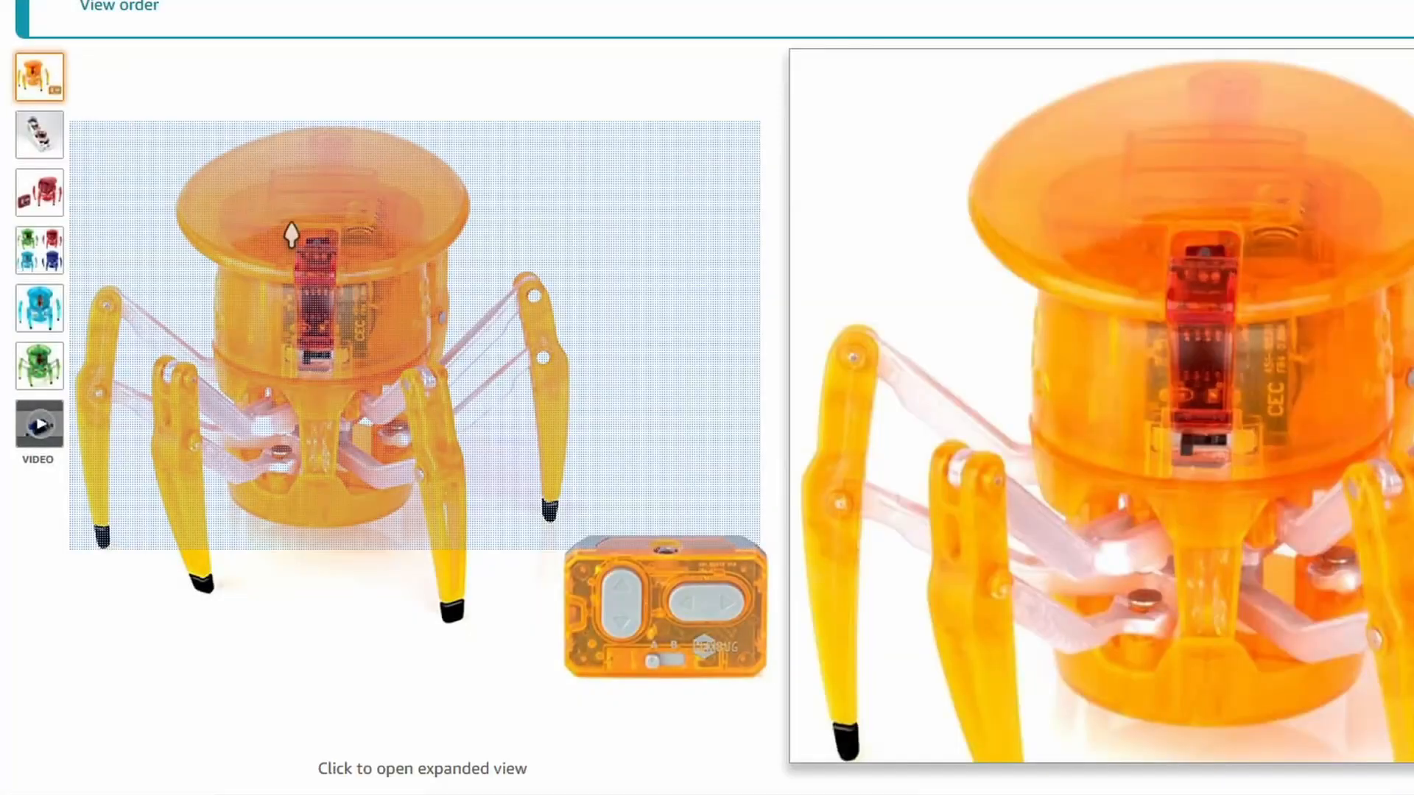
mouse_move(102, 86)
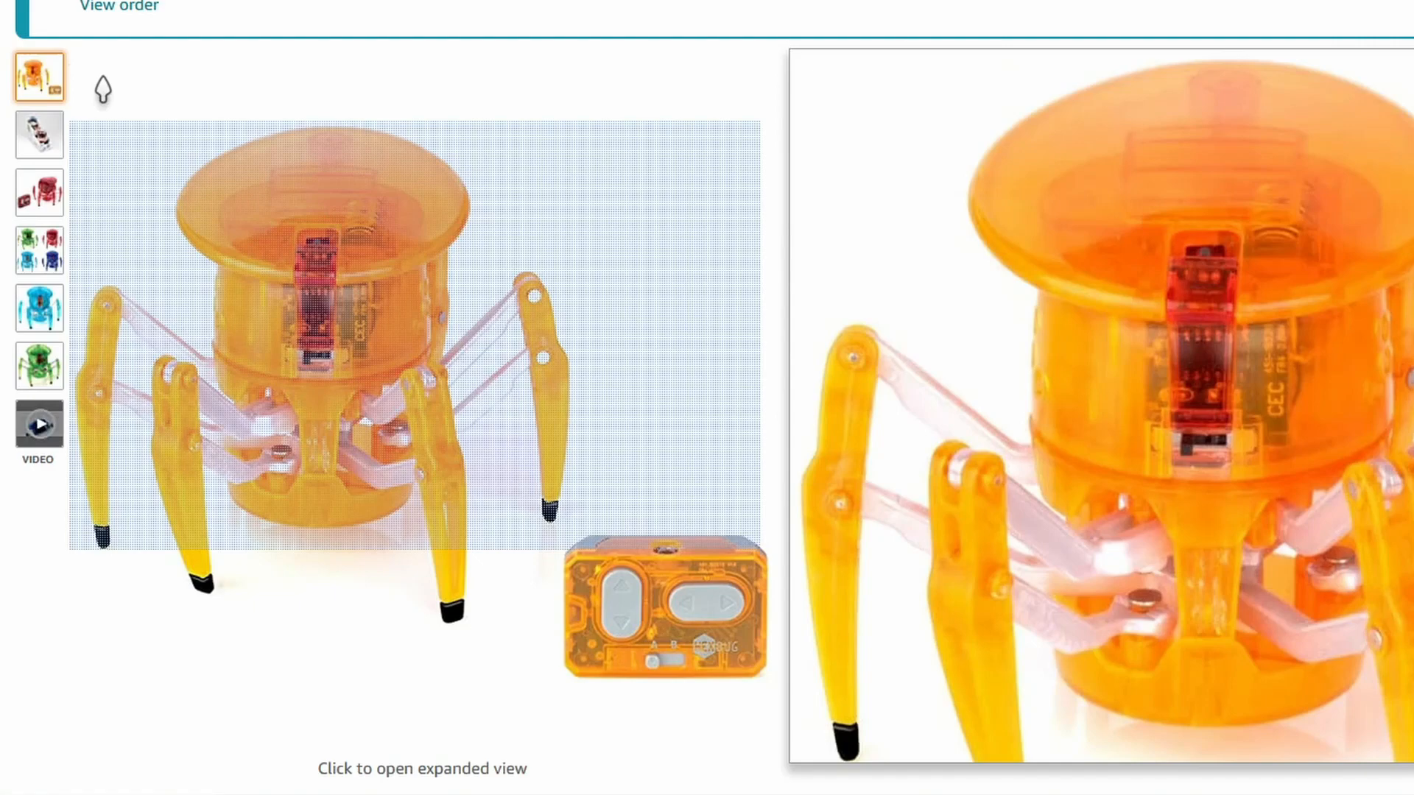
View the HEXBUG Spider toy in its red, blue and remaining colour variants.
left_click(38, 193)
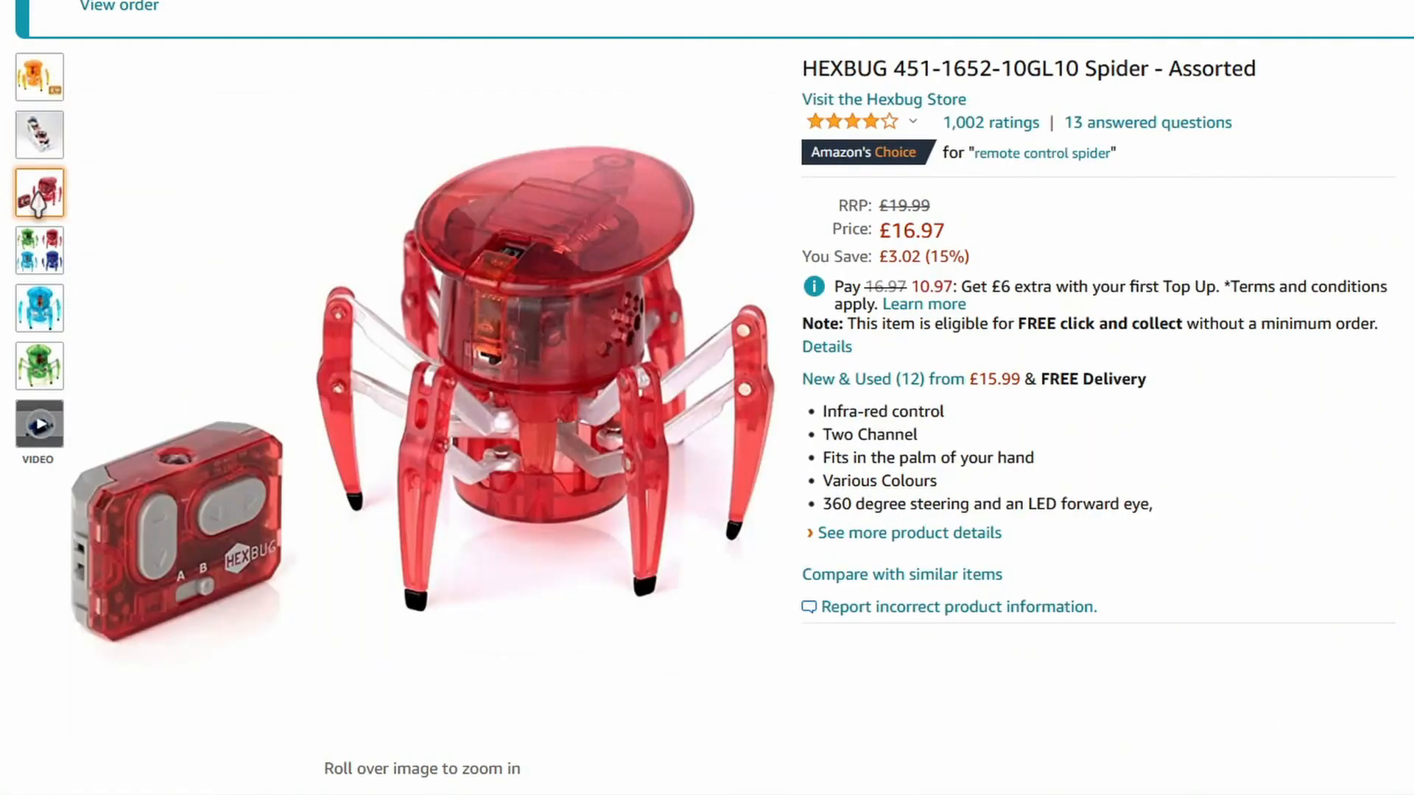
left_click(38, 308)
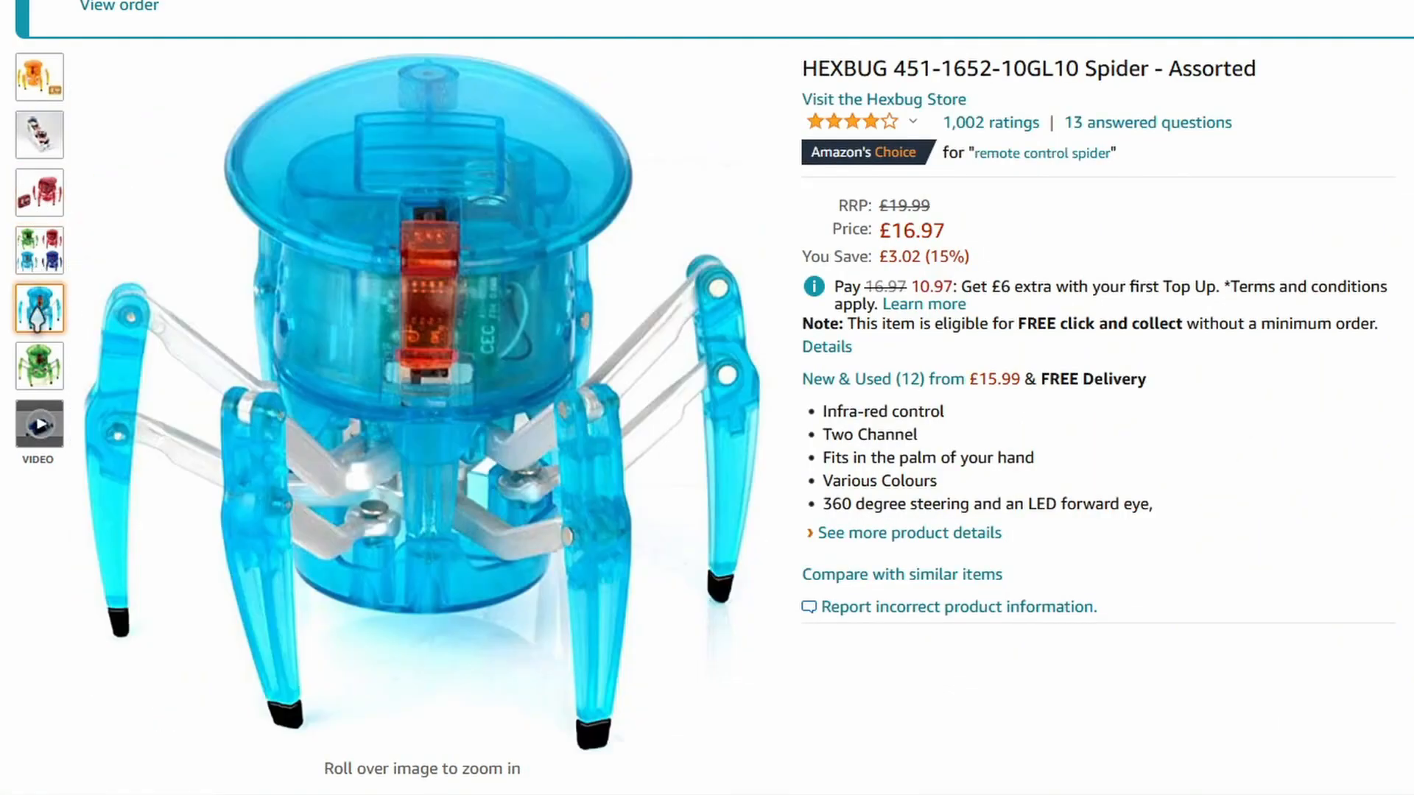
left_click(38, 365)
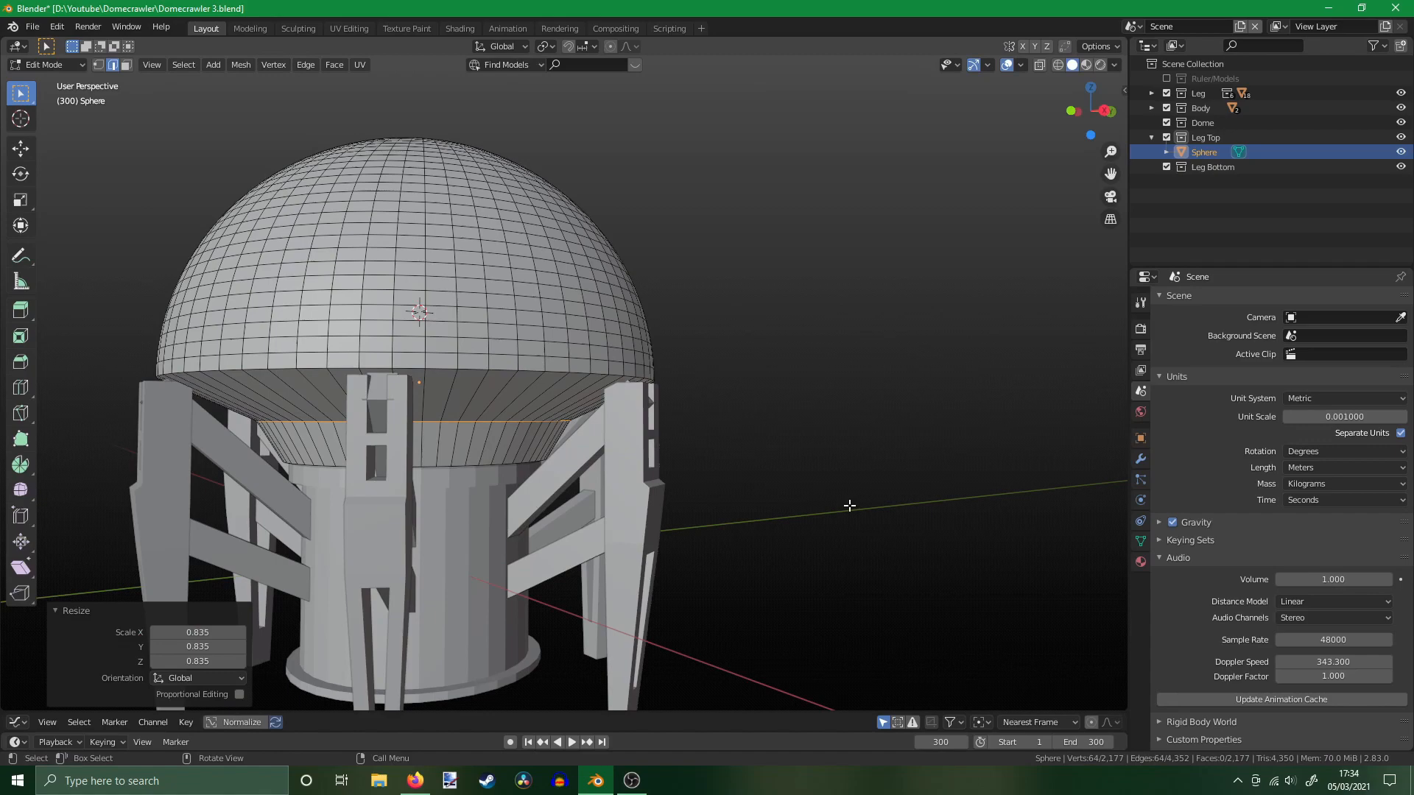
Position the trimmed 0.835-scale sphere dome over the body after checking beneath it.
left_click_drag(848, 505, 818, 521)
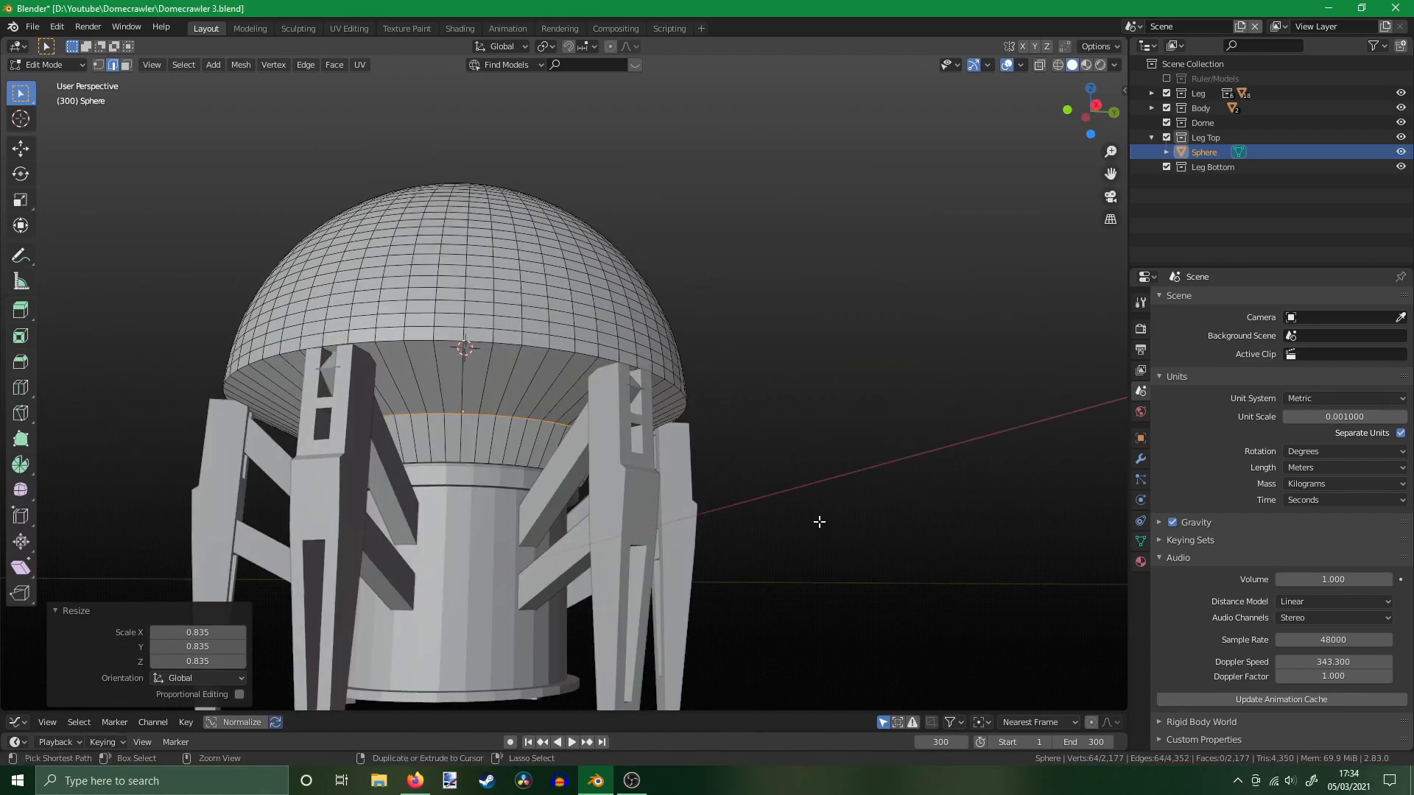
key("g")
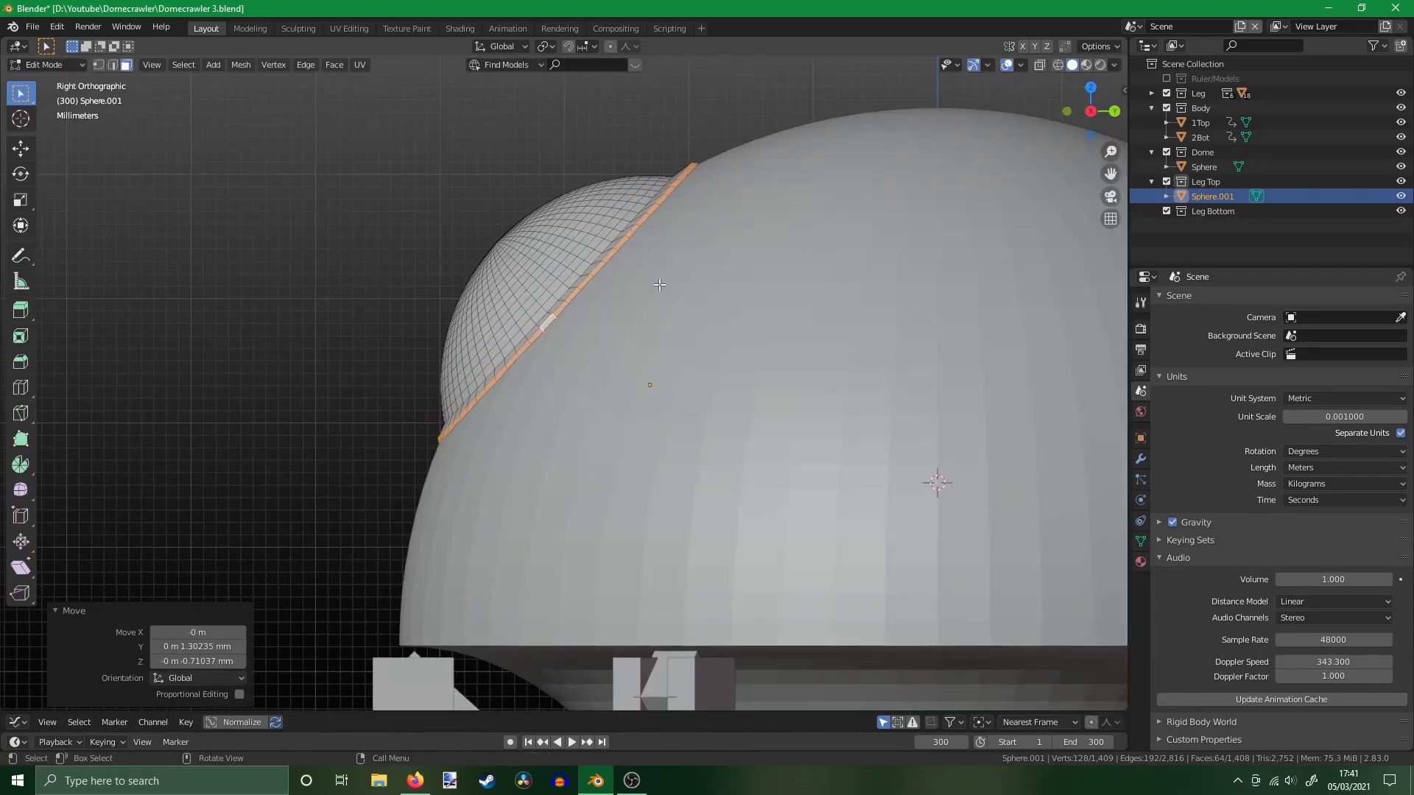
Extrude Sphere.001's rim faces along their normals to form the round hatch.
right_click(658, 284)
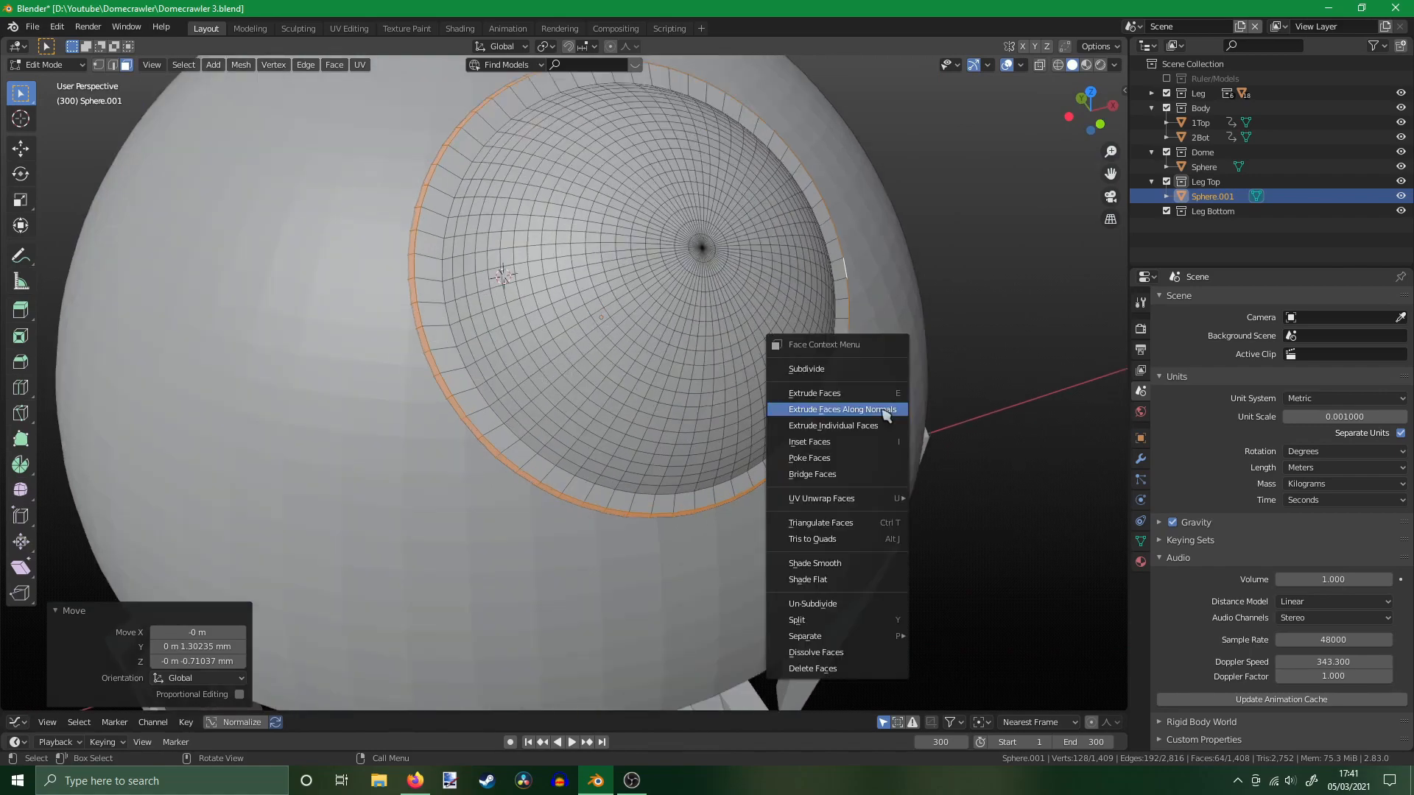
left_click(841, 408)
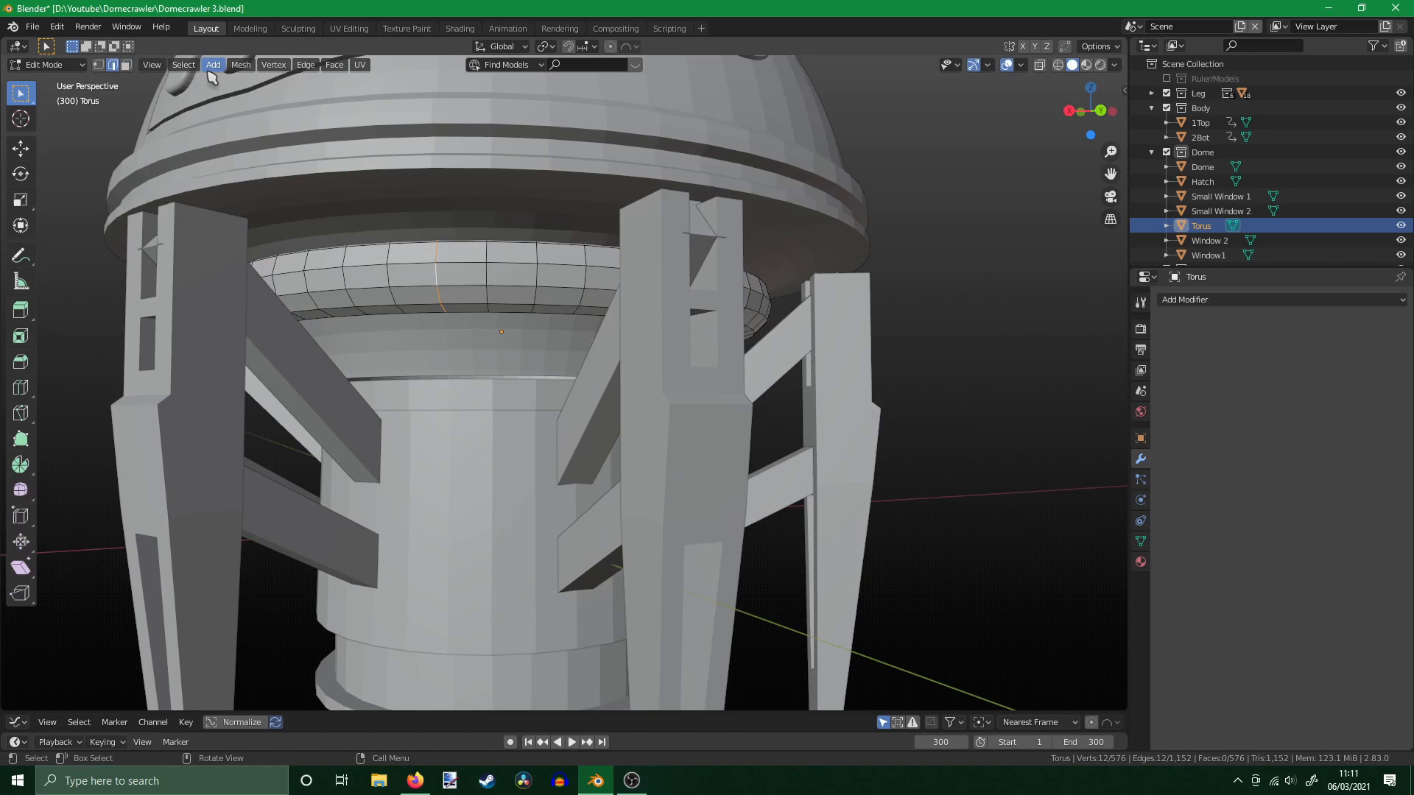
Add the second torus of piping under the dome and shape Small Gun1 and Small Gun2.
left_click(305, 64)
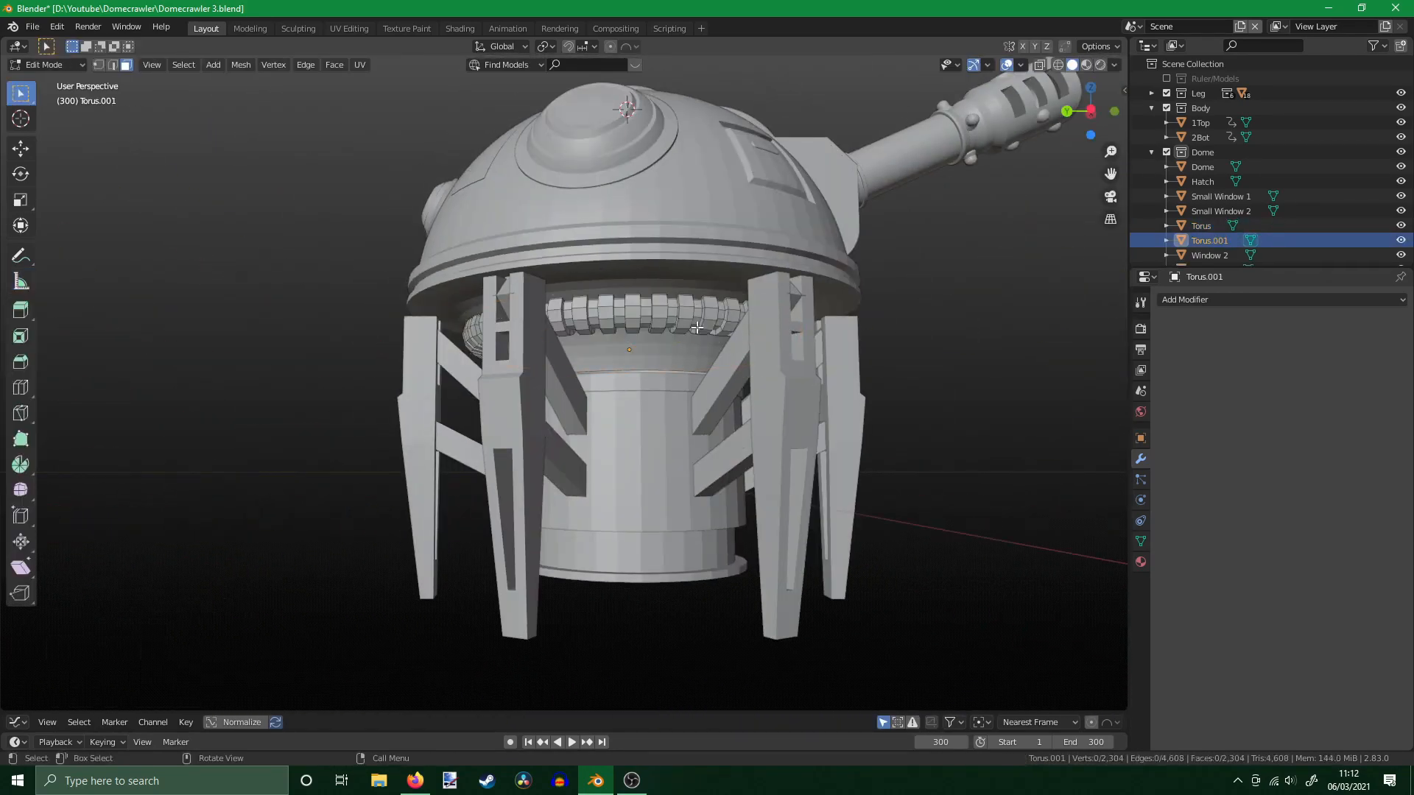
key("s")
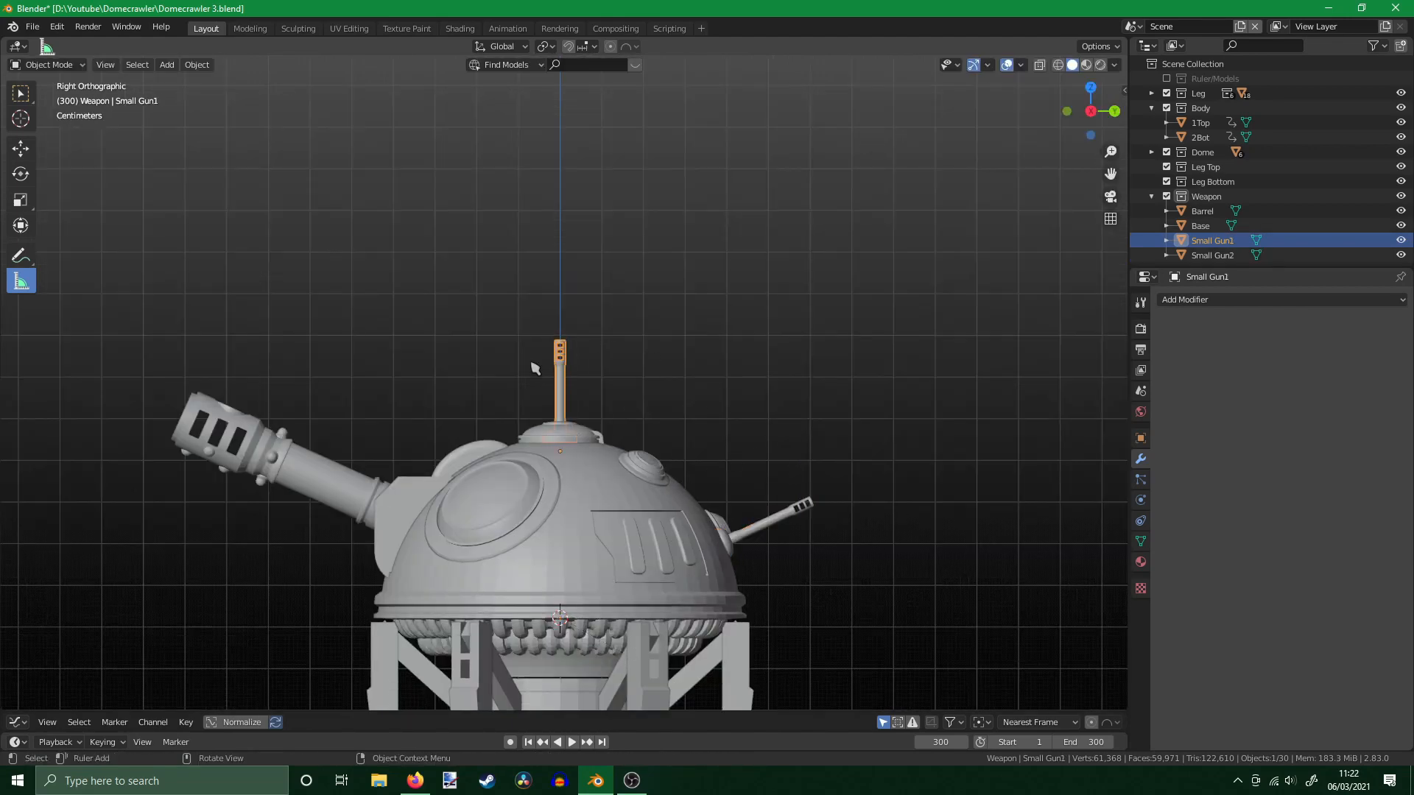
key("r")
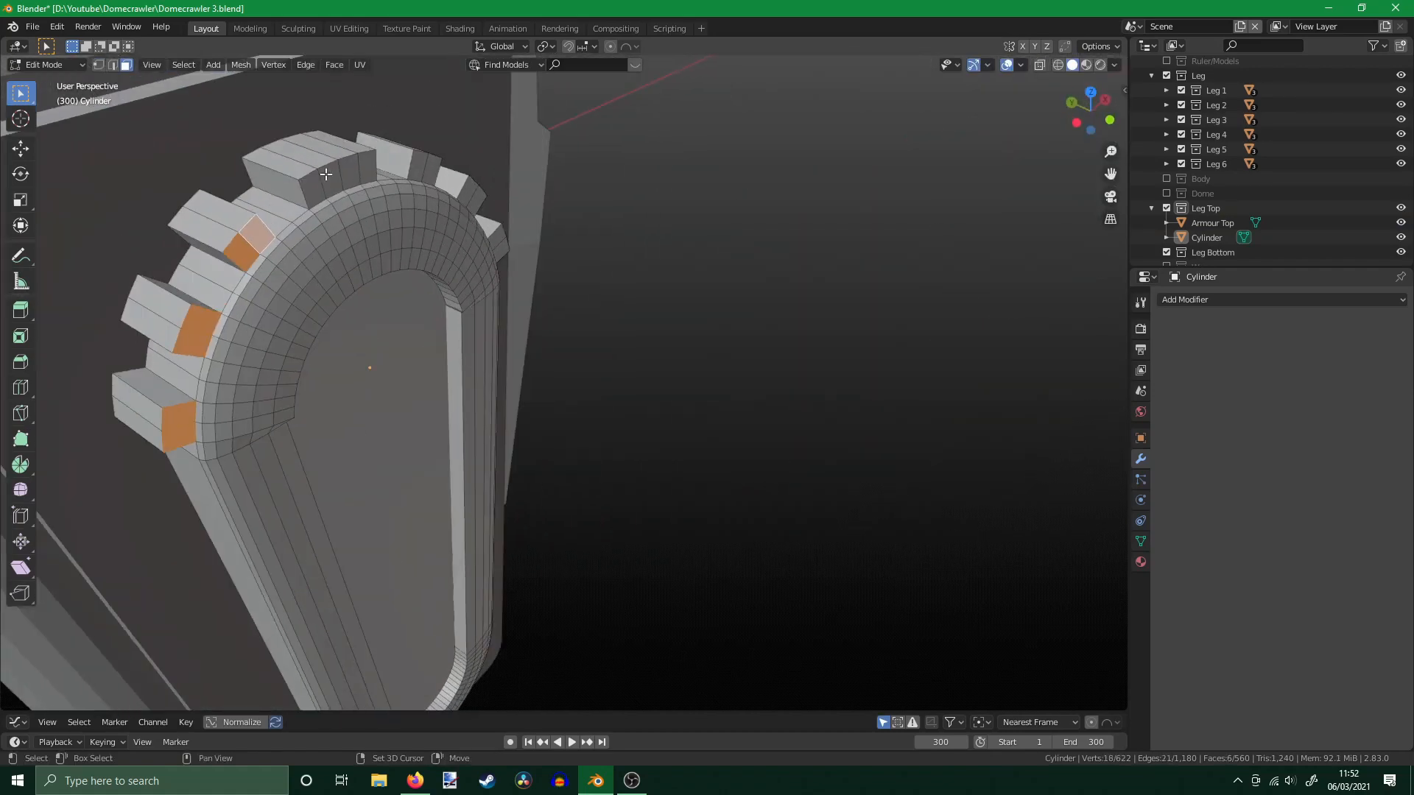
Extrude alternating outer faces of the Armour Top cylinder into raised cog teeth.
key("g")
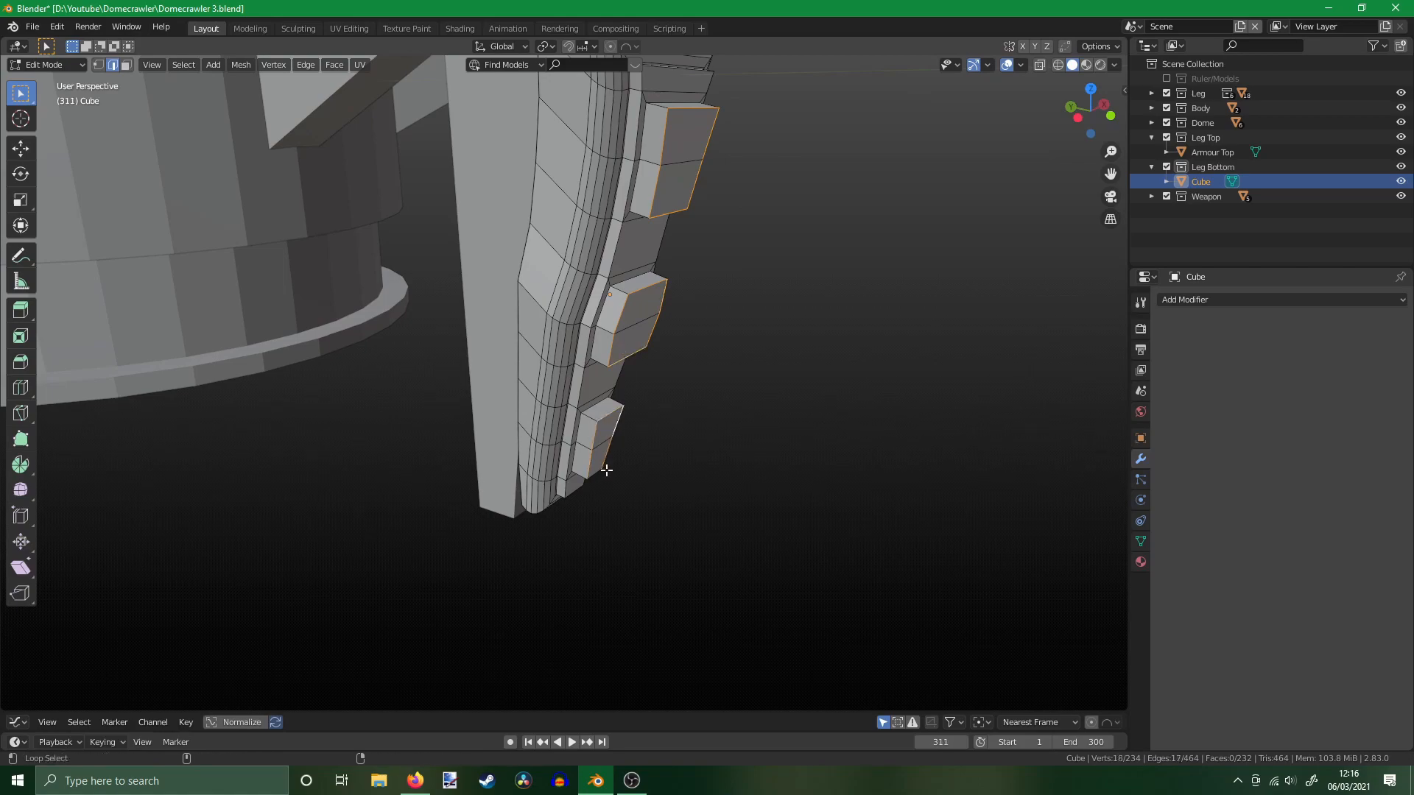
Build Armour Bot on the lower legs with extruded blocks, then select the Body collection.
key("Tab")
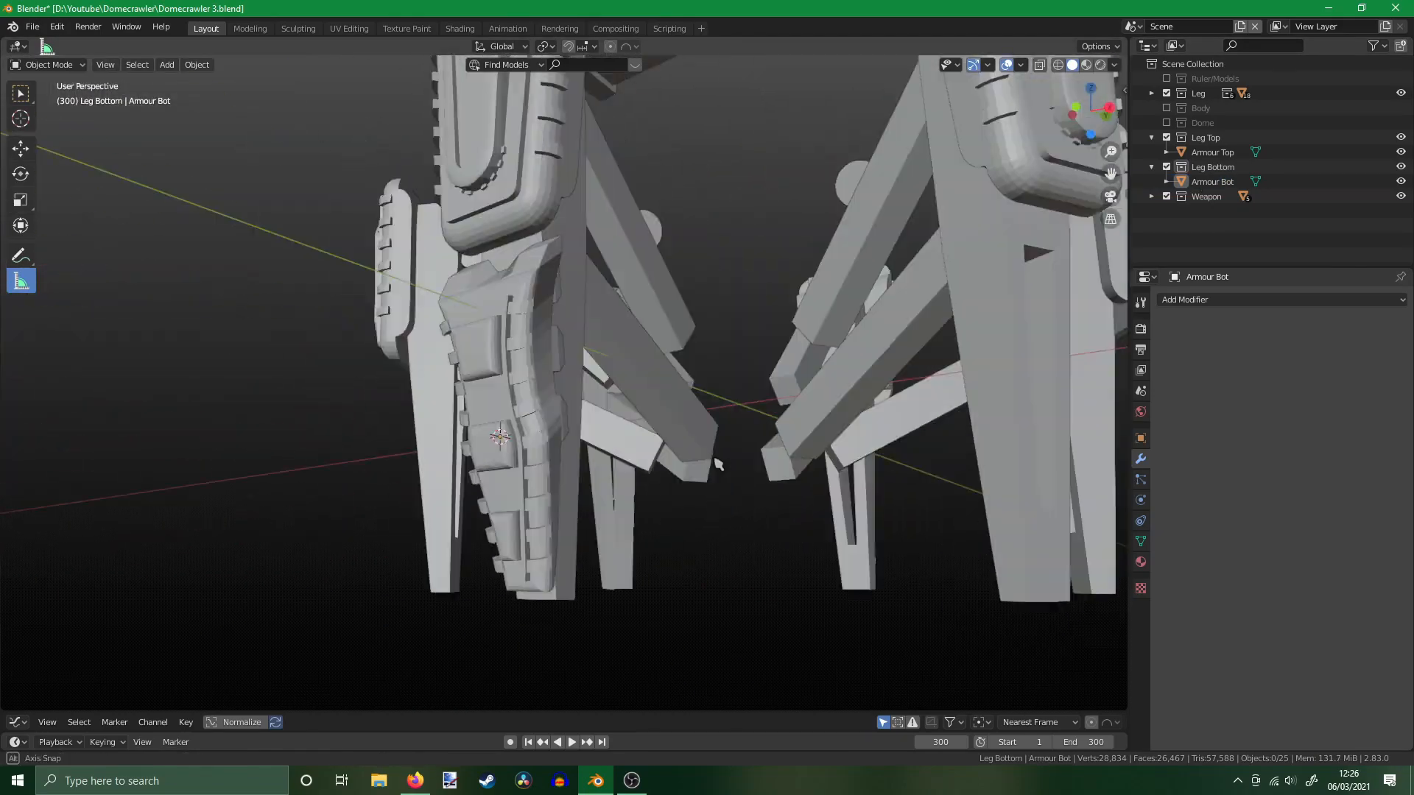
key("Tab")
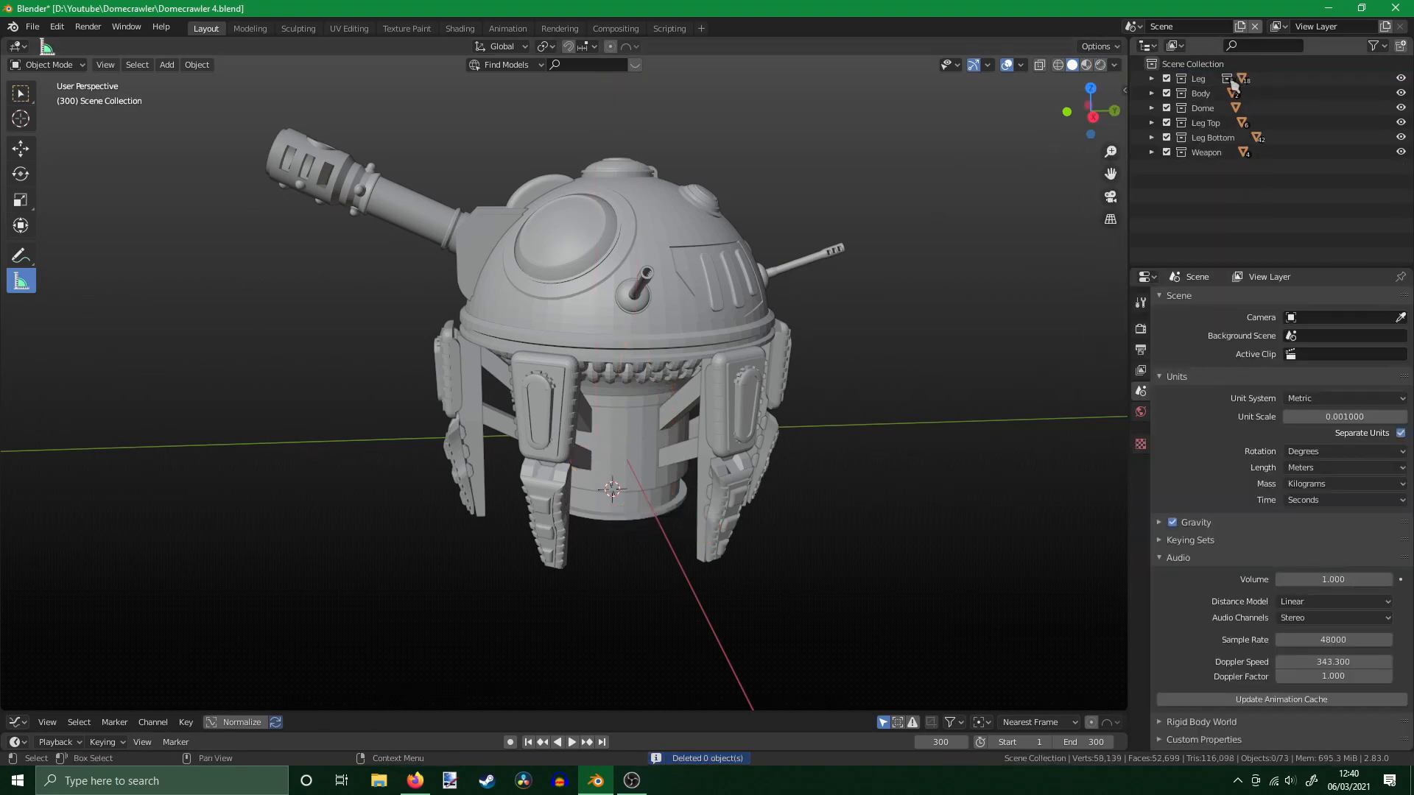
left_click(1200, 93)
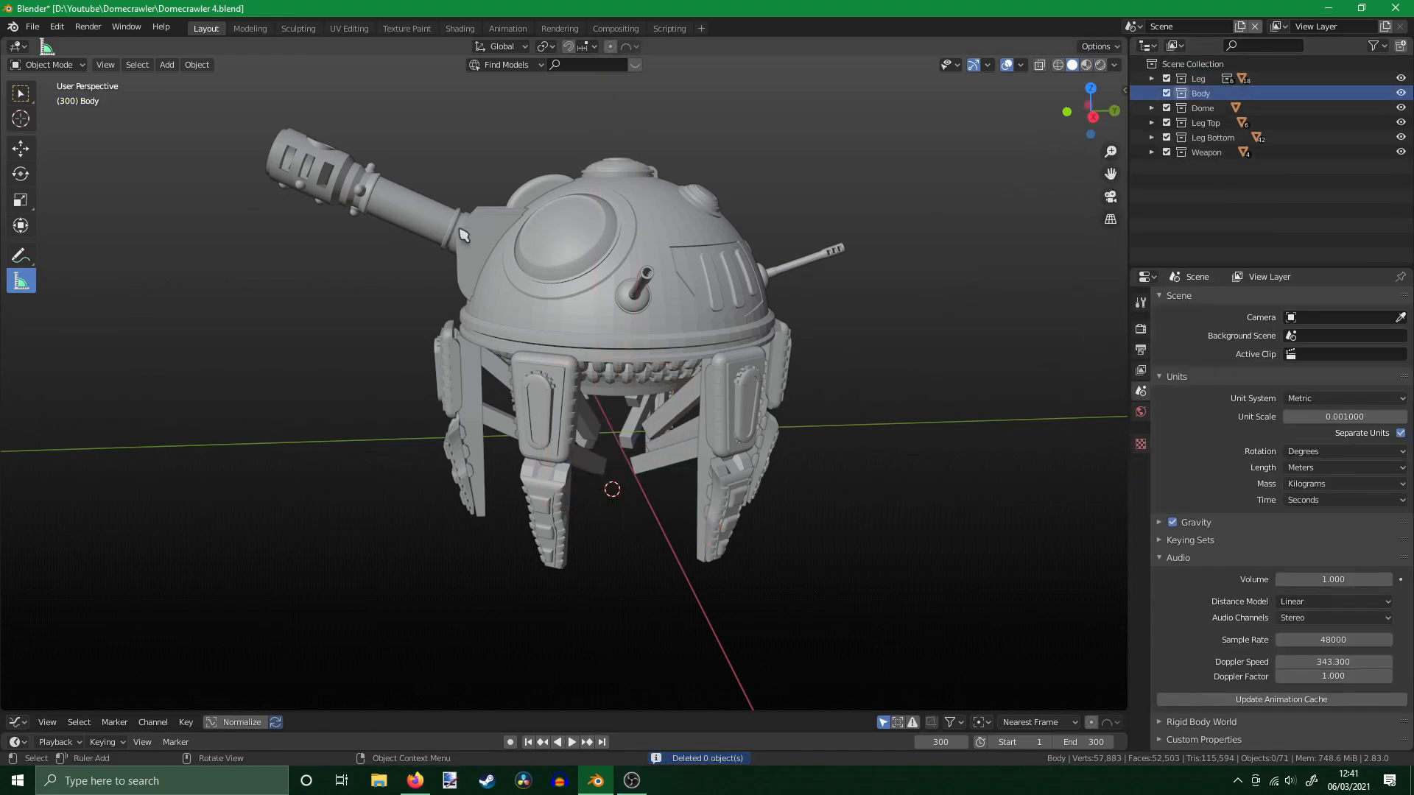